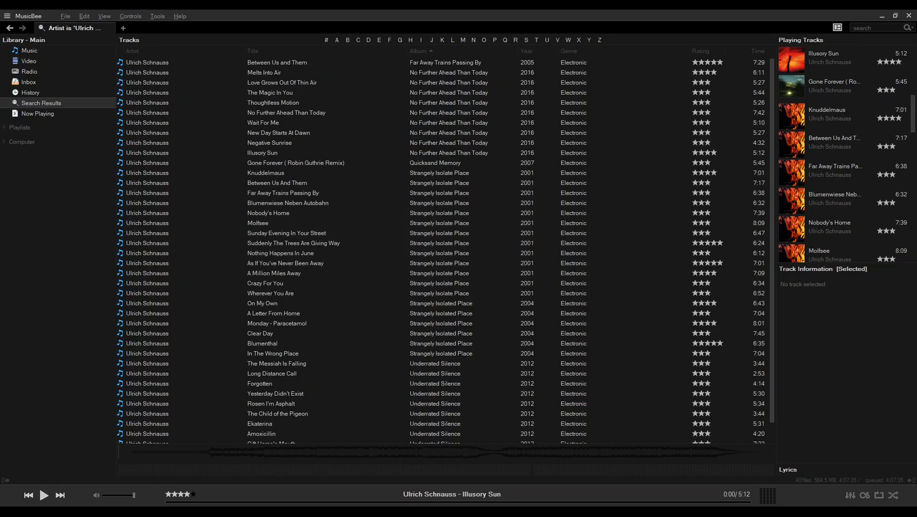
Open the Layout (1) preferences and adjust the default interface font
left_click(85, 15)
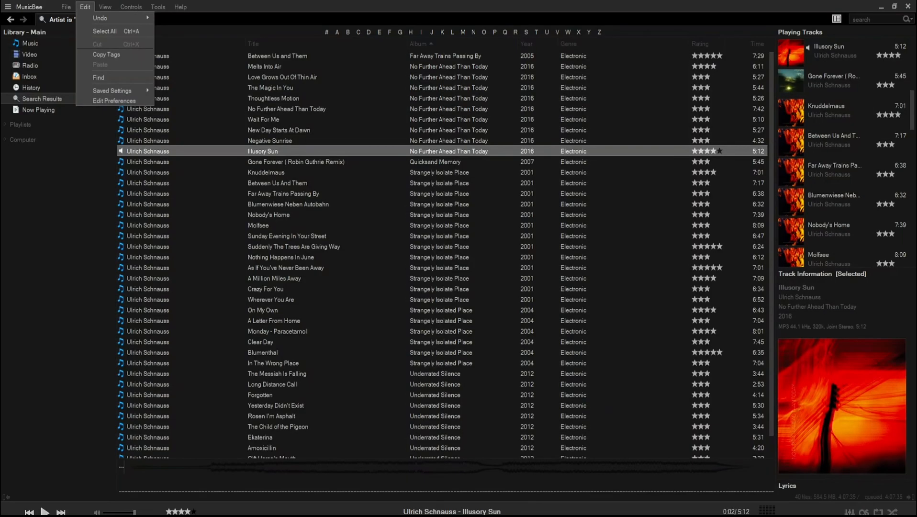
left_click(114, 100)
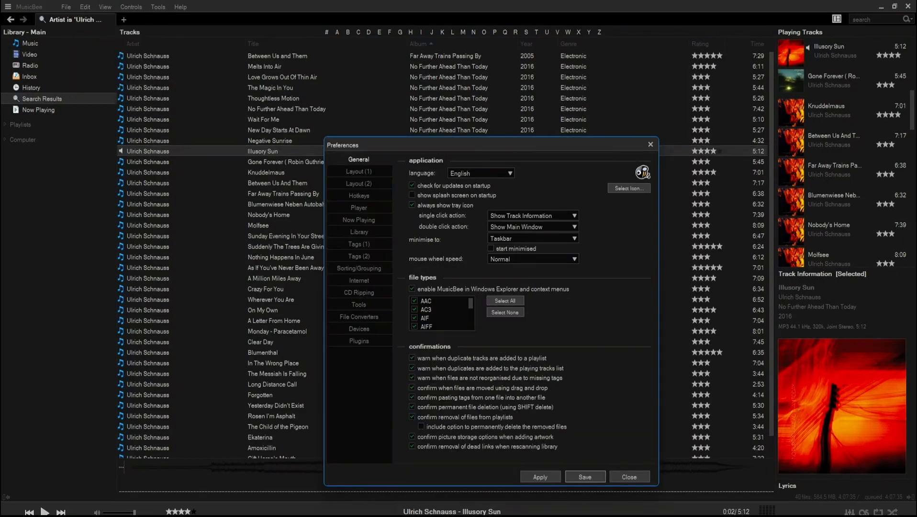
left_click(359, 172)
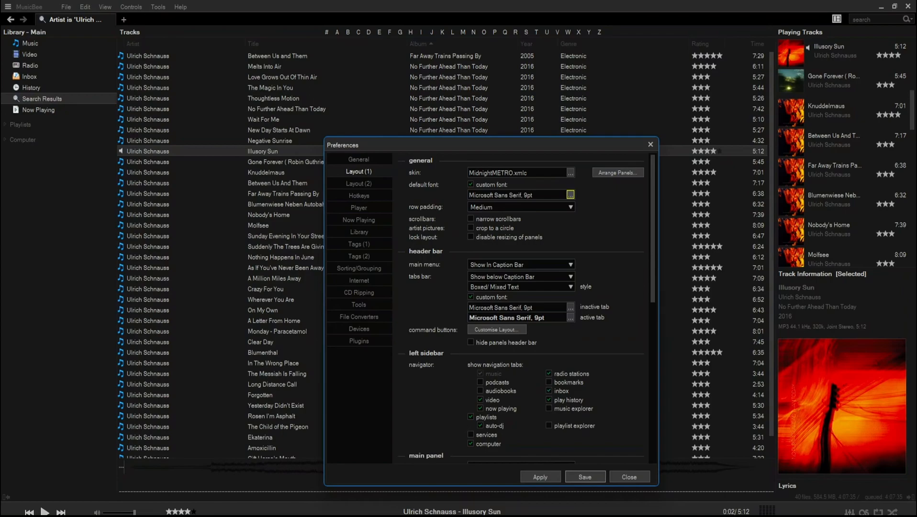
left_click(568, 193)
type("ulr")
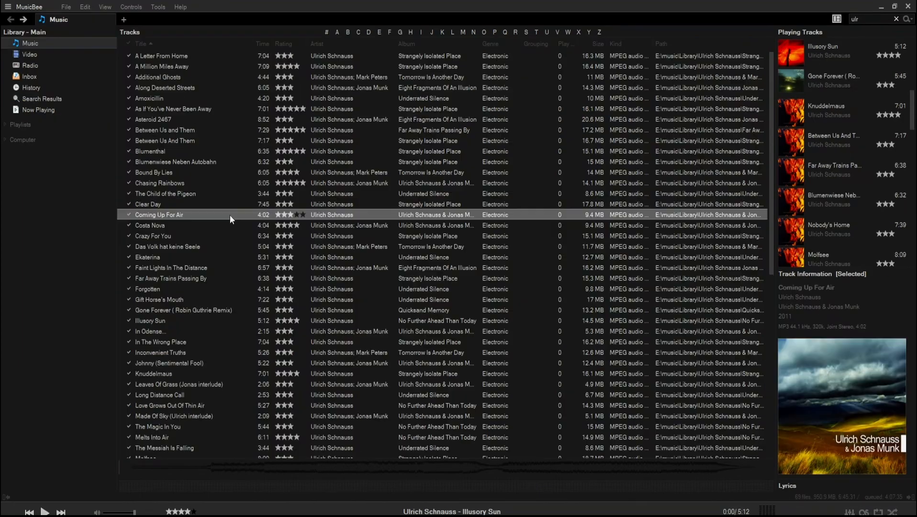
Add Jonas Munk as a second artist on Coming Up For Air, then find his tracks
right_click(157, 214)
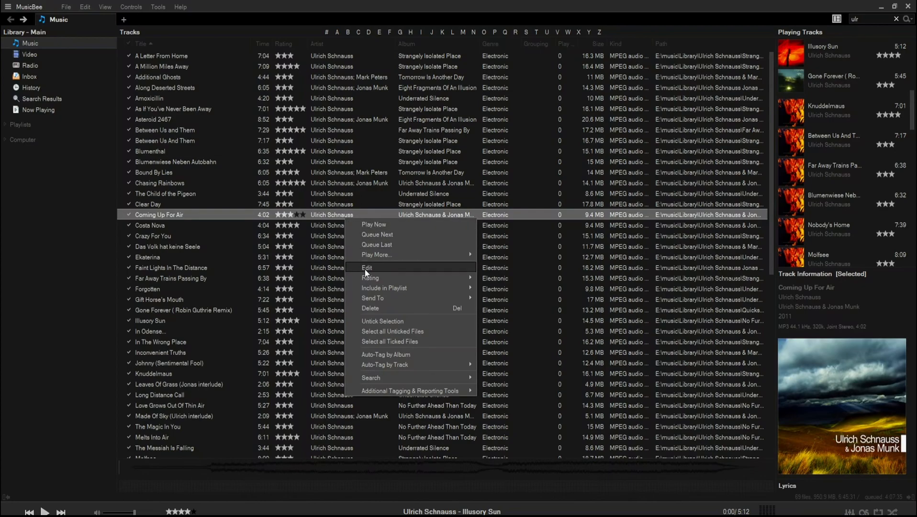
left_click(366, 268)
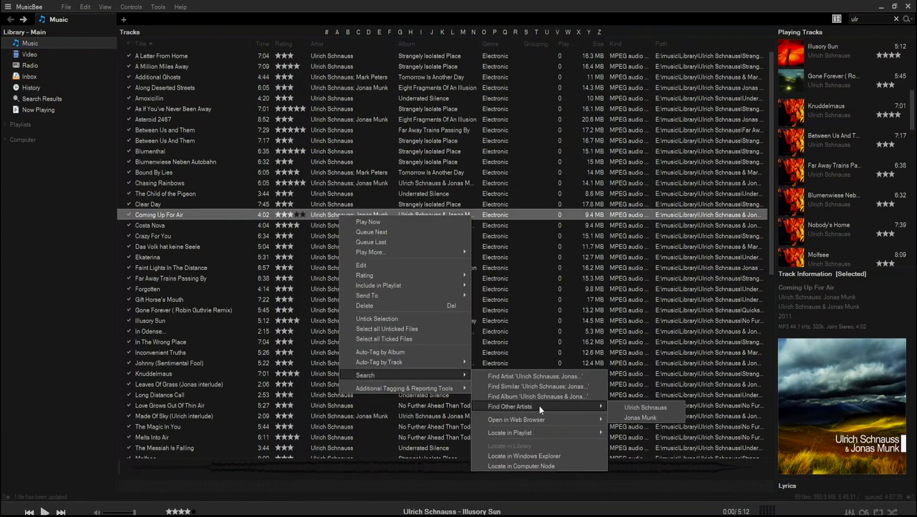
left_click(640, 417)
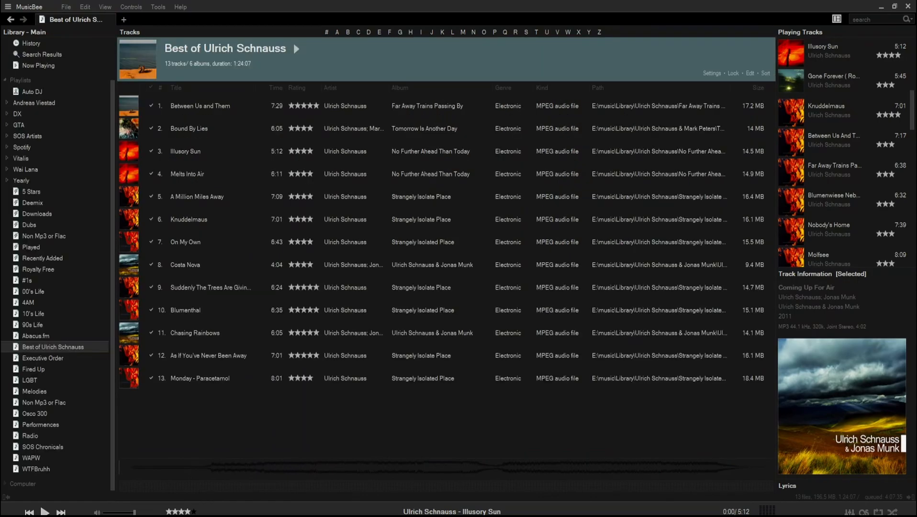
Copy the Best of Ulrich Schnauss playlist tracks and paste them into a blank Word document
right_click(53, 346)
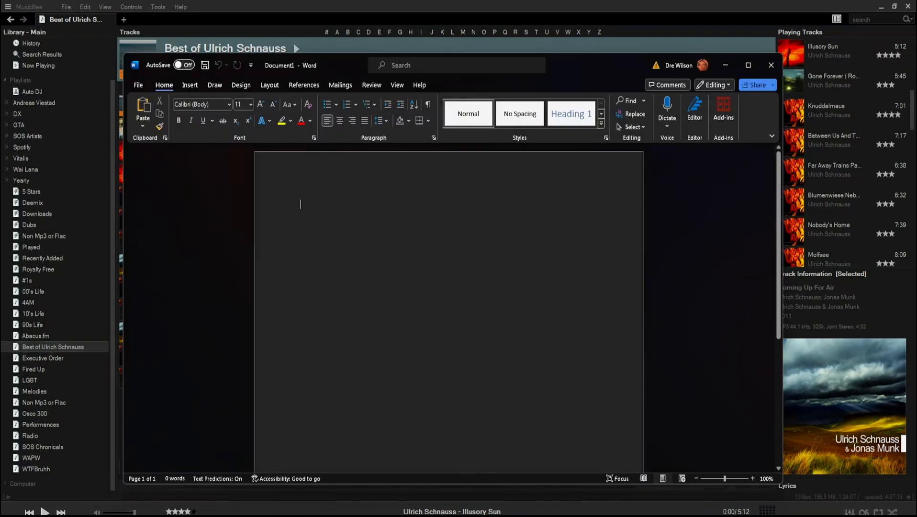
key("ctrl+v")
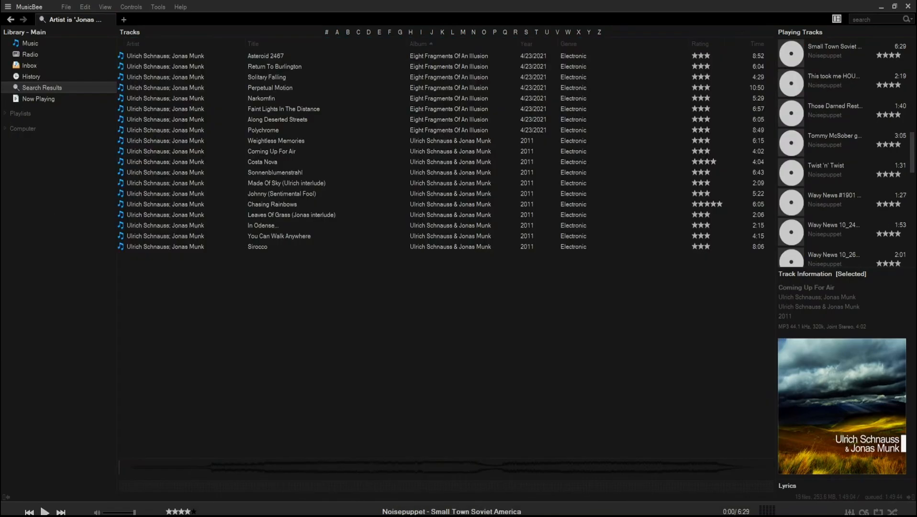
Enable the Video navigator tab, then play and close Small Town Soviet America
left_click(85, 6)
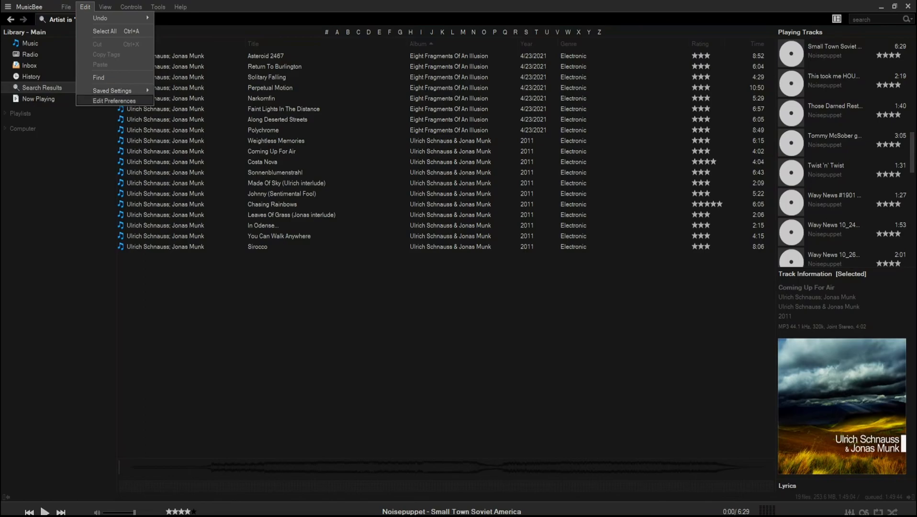
left_click(114, 100)
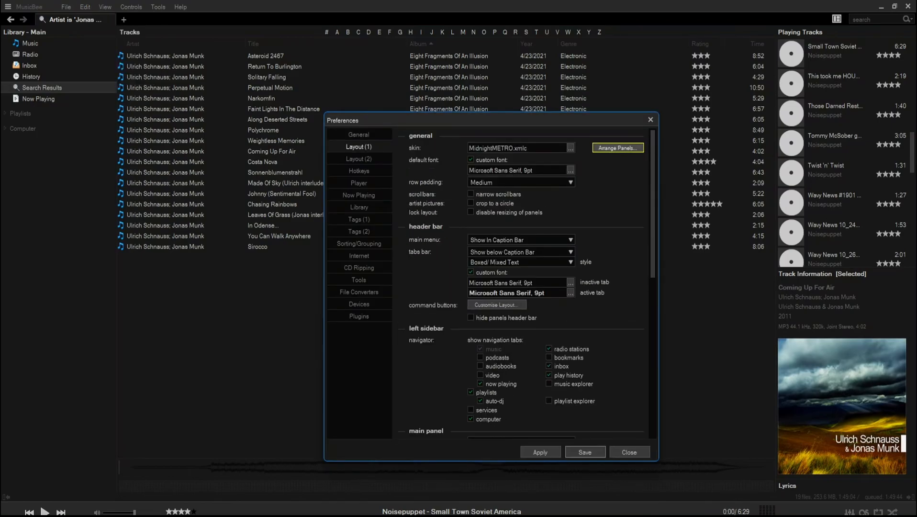
left_click(617, 147)
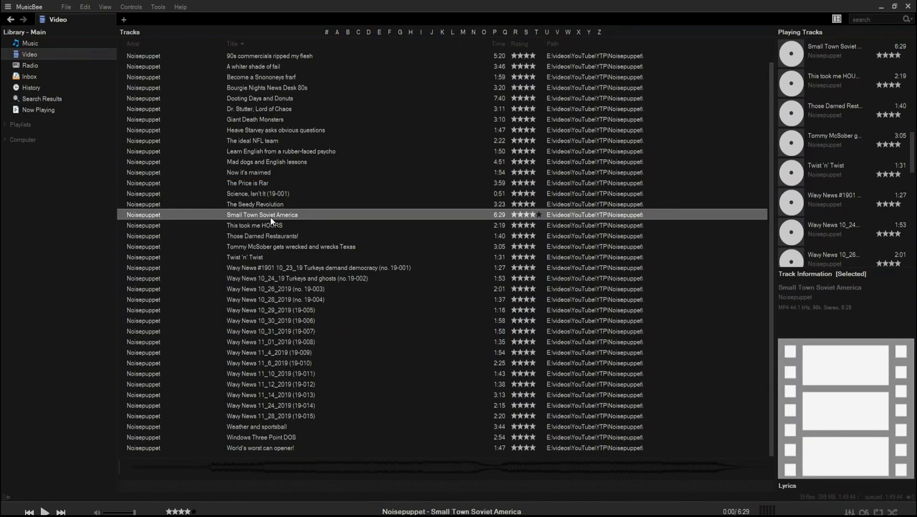
double_click(262, 214)
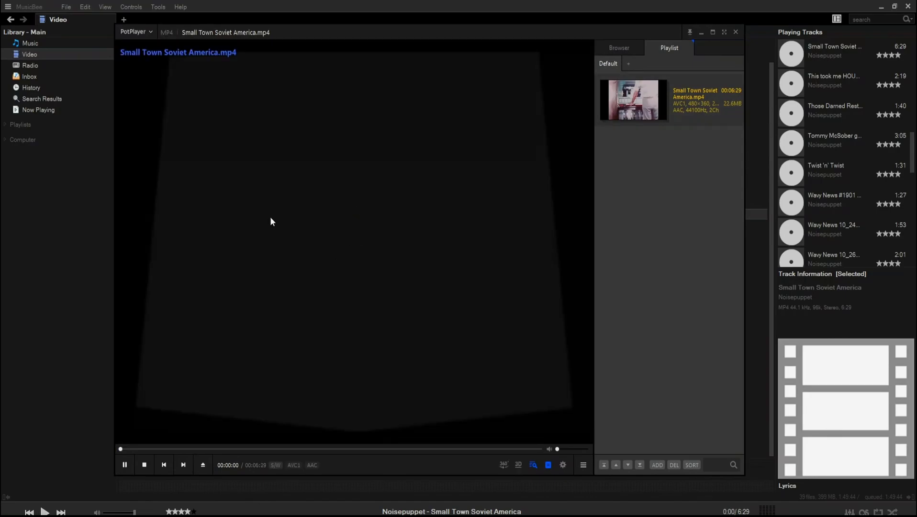
left_click(365, 449)
type("ulr")
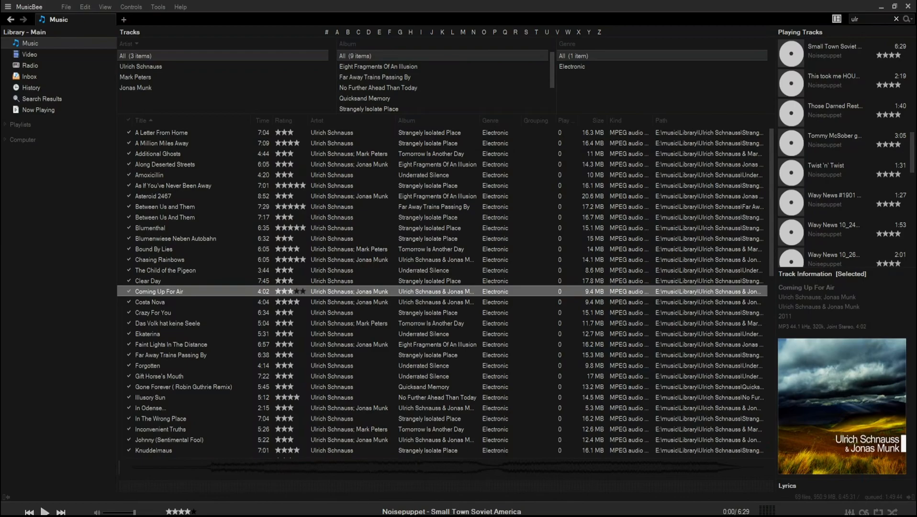
Export the panel arrangement as panels.layout, then import that panels.layout file
left_click(104, 7)
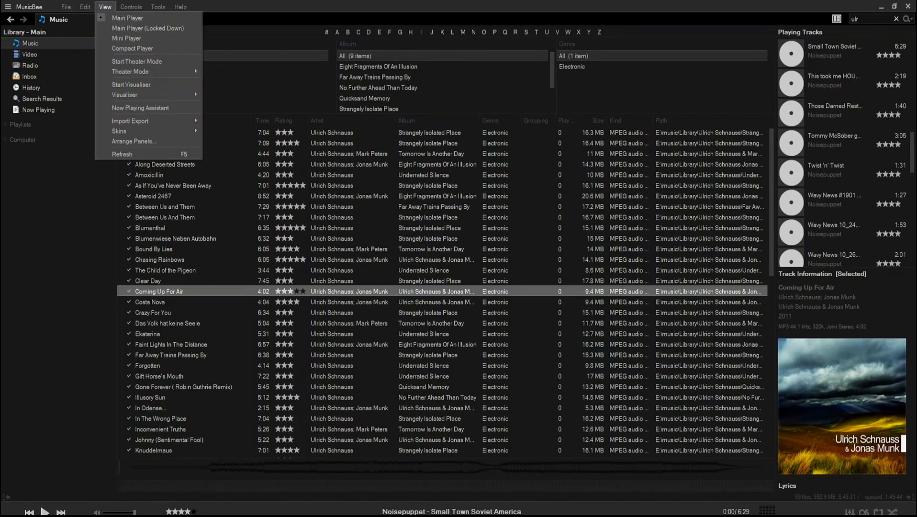
mouse_move(130, 121)
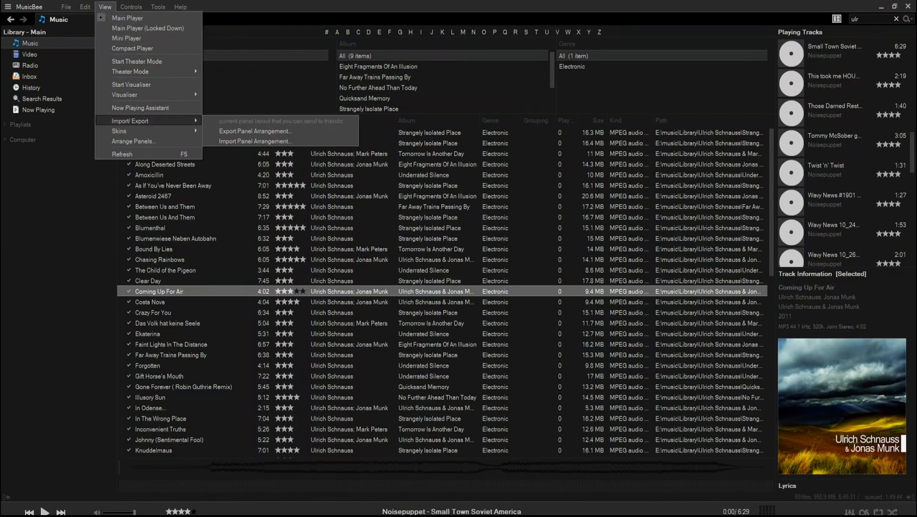
left_click(260, 134)
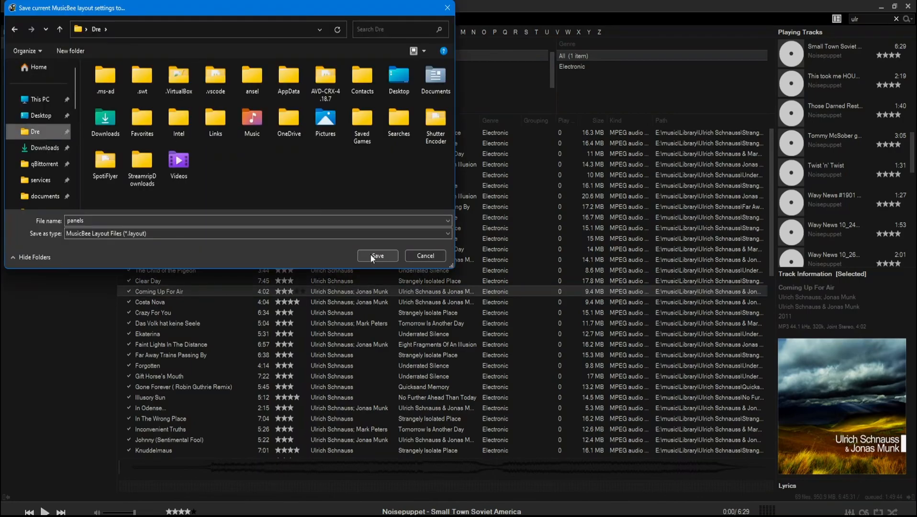
left_click(377, 256)
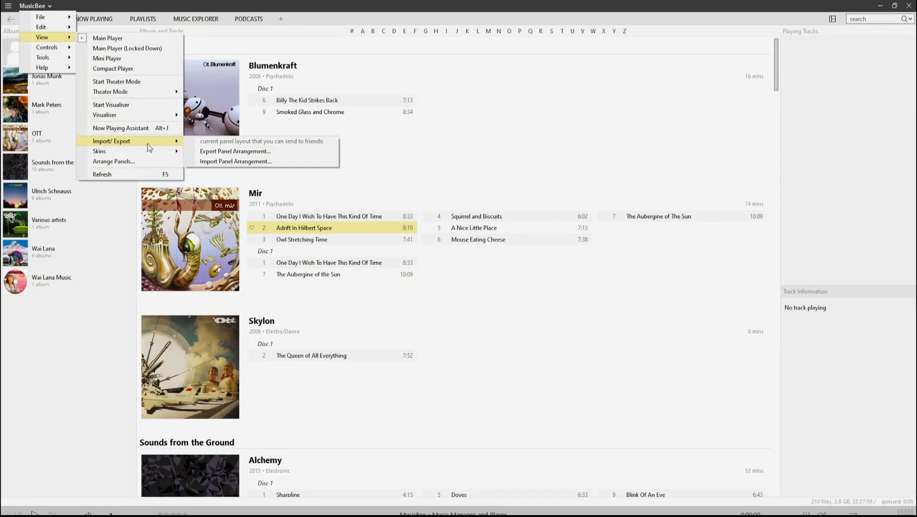
left_click(234, 161)
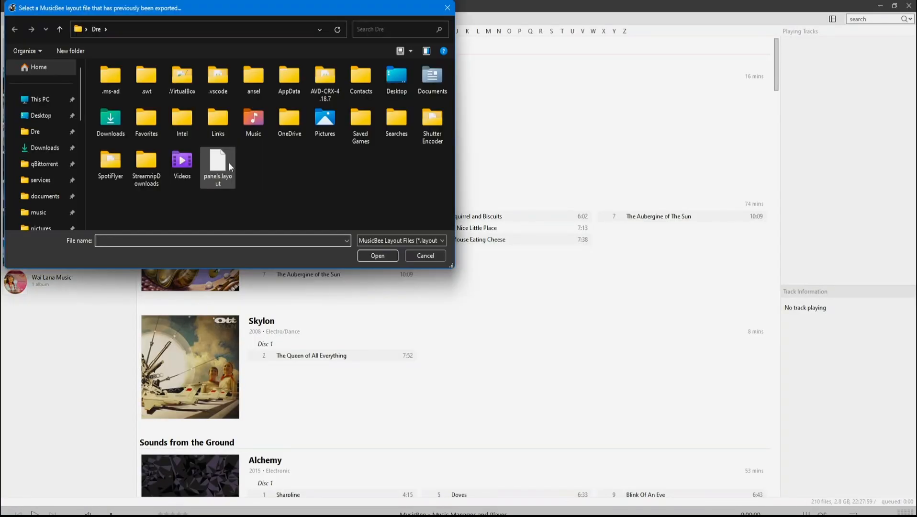
left_click(424, 255)
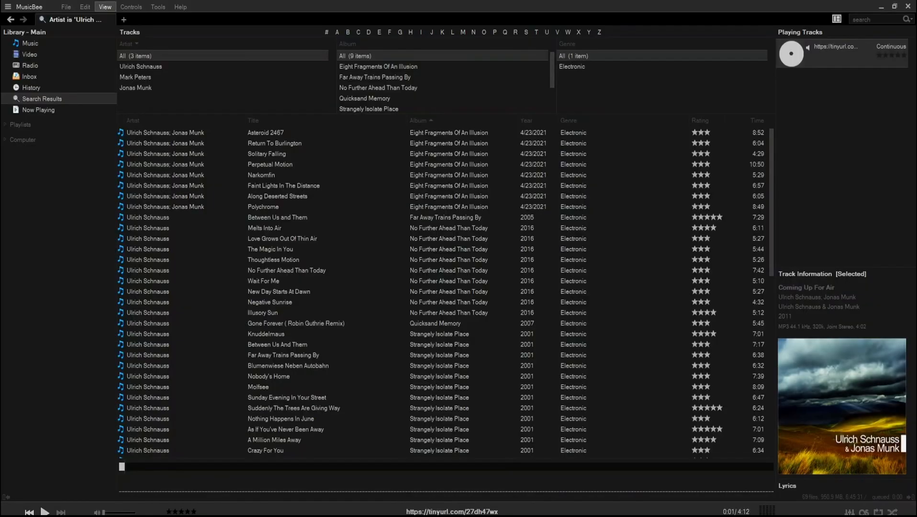
Open and play file_example_MP3_5MG from its web URL
left_click(65, 6)
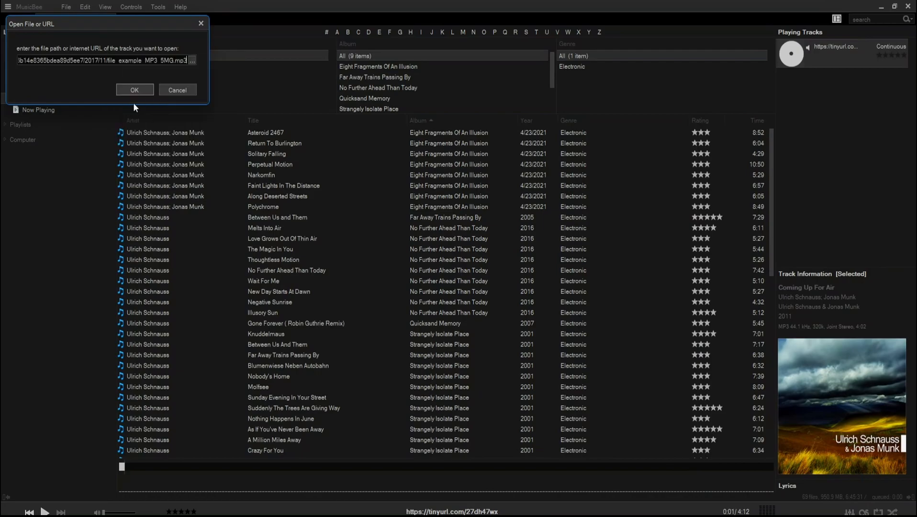
left_click(134, 89)
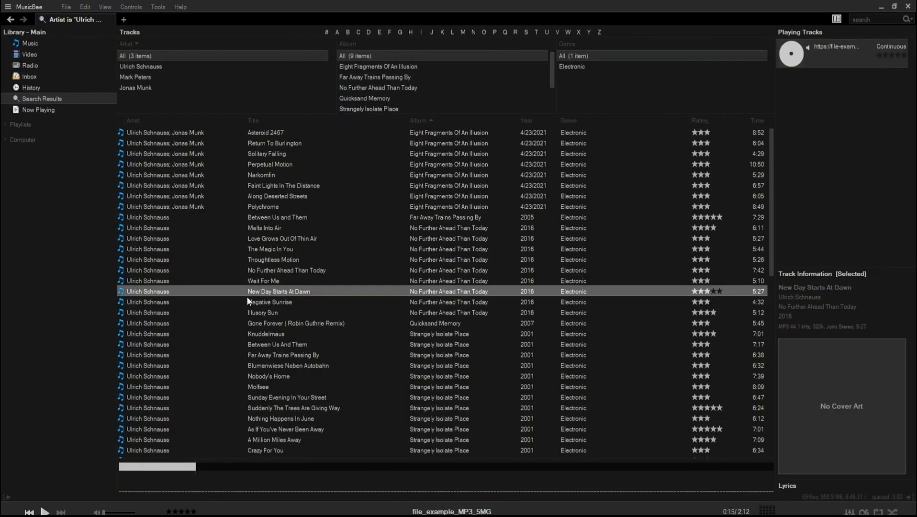
Send The Aubergine of The Sun to the Format Converter and review the encoder settings
right_click(279, 290)
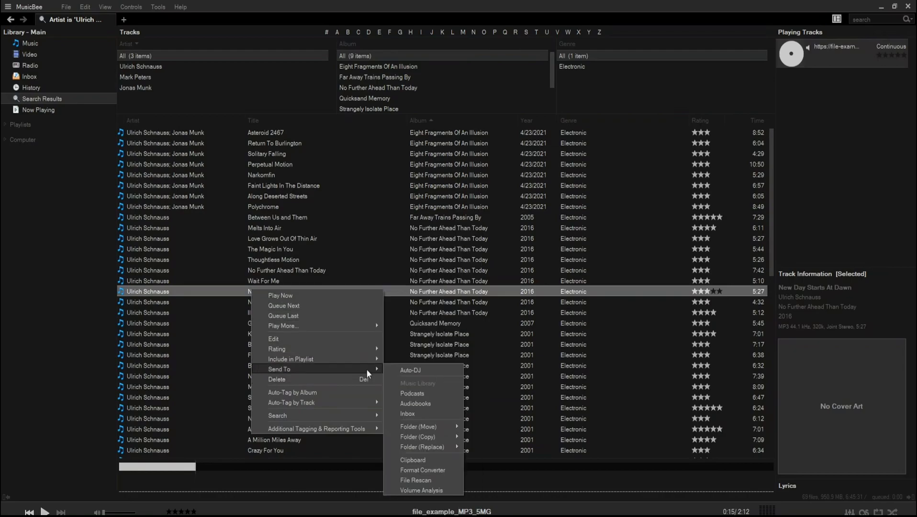
left_click(422, 469)
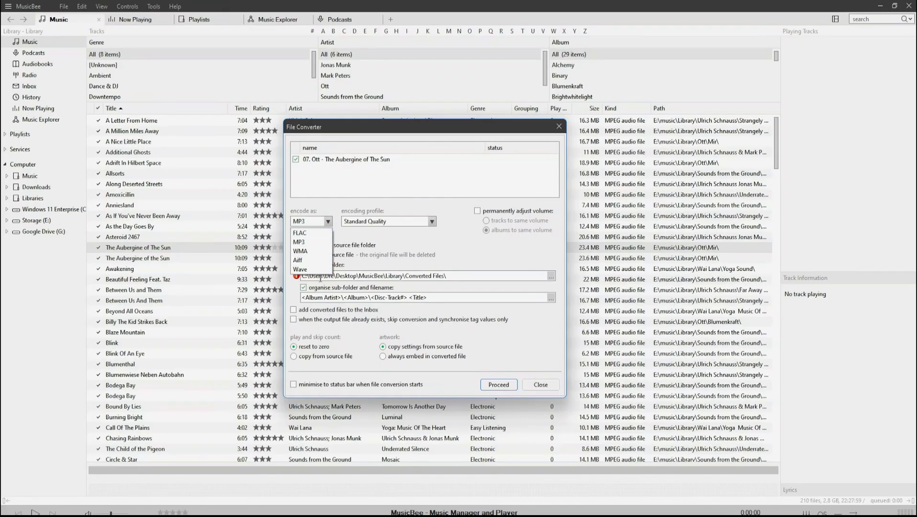
mouse_move(300, 269)
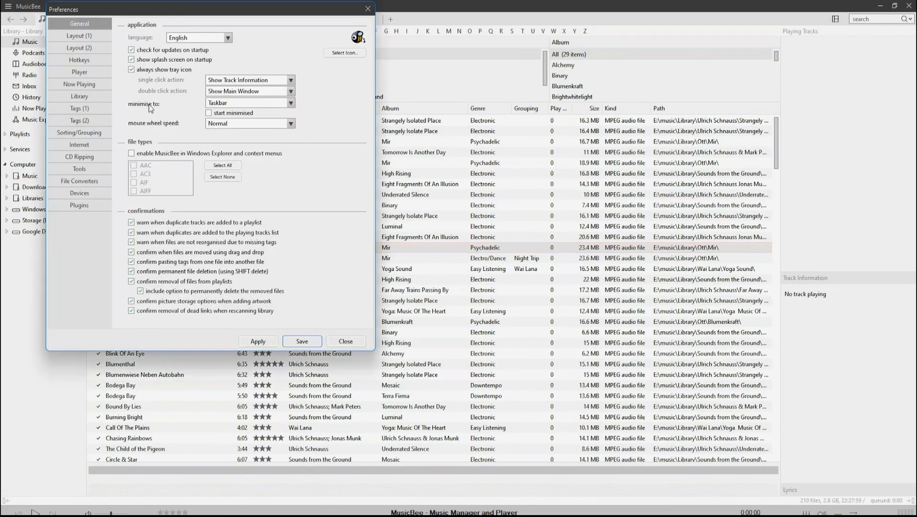
left_click(79, 182)
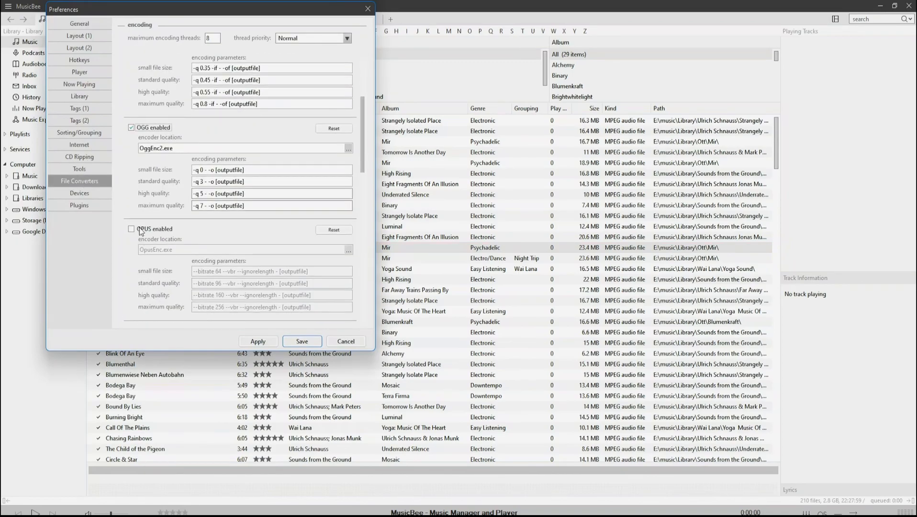
scroll("down", 3)
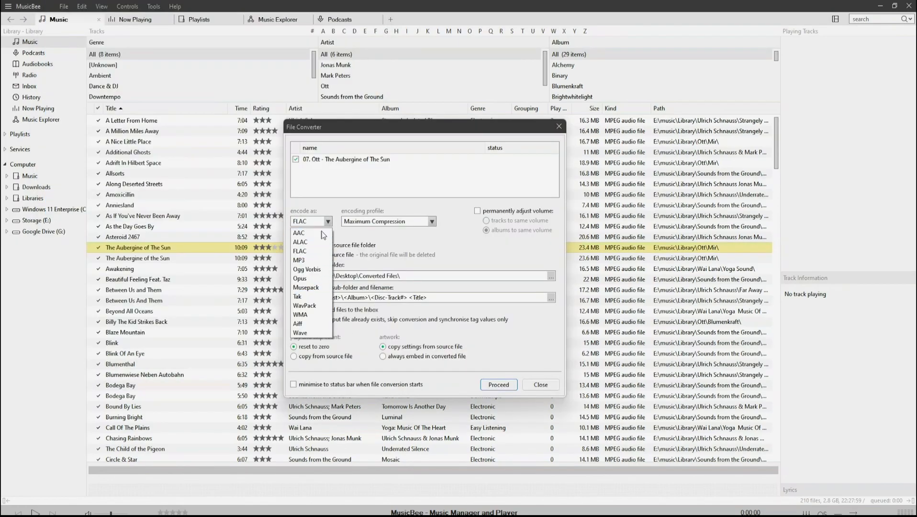
mouse_move(300, 313)
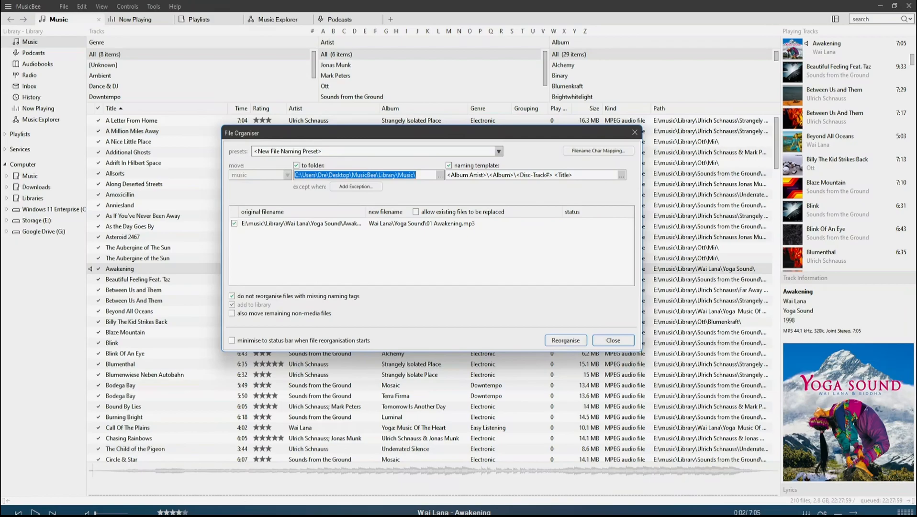
Close the File Organiser and relink E:\music\Library paths to \\dre-nas\music\Library
left_click(63, 7)
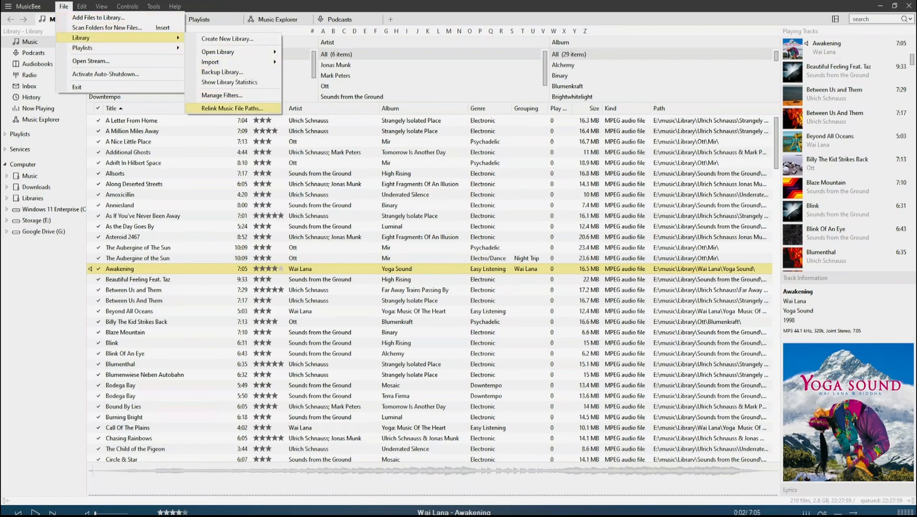
left_click(230, 109)
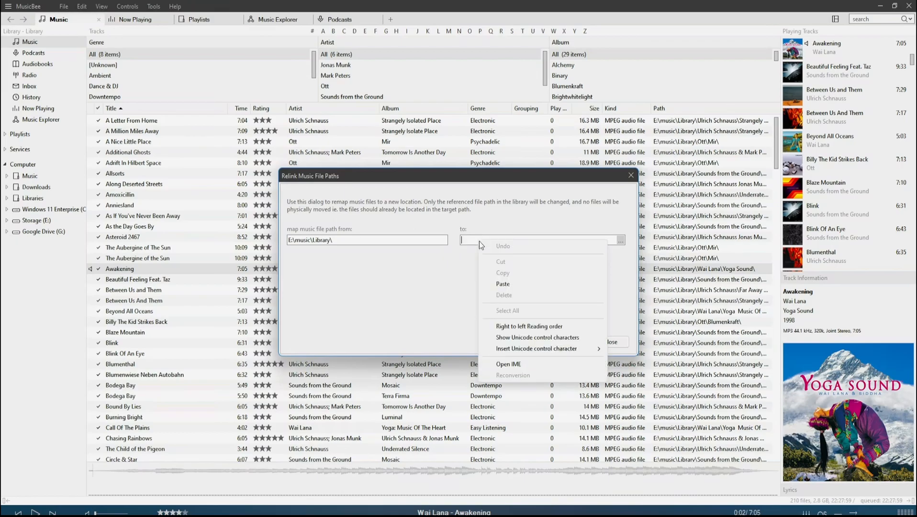
left_click(502, 284)
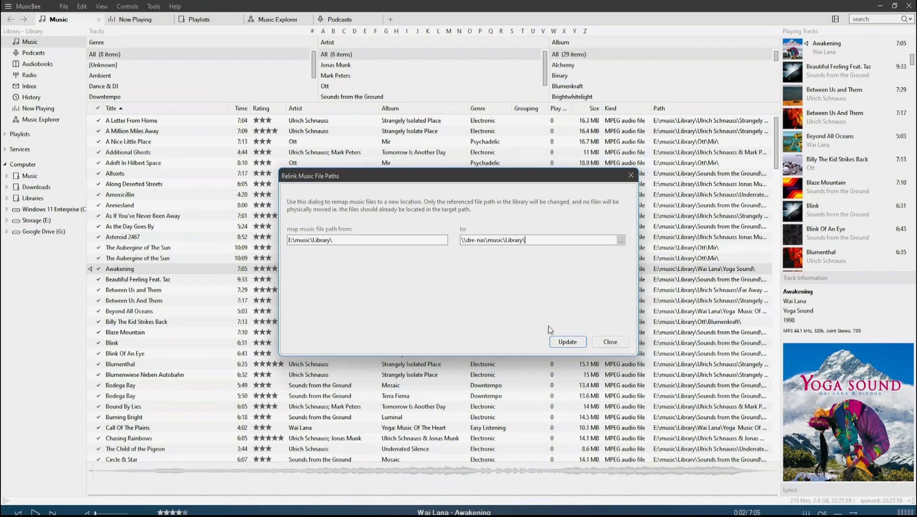
left_click(566, 341)
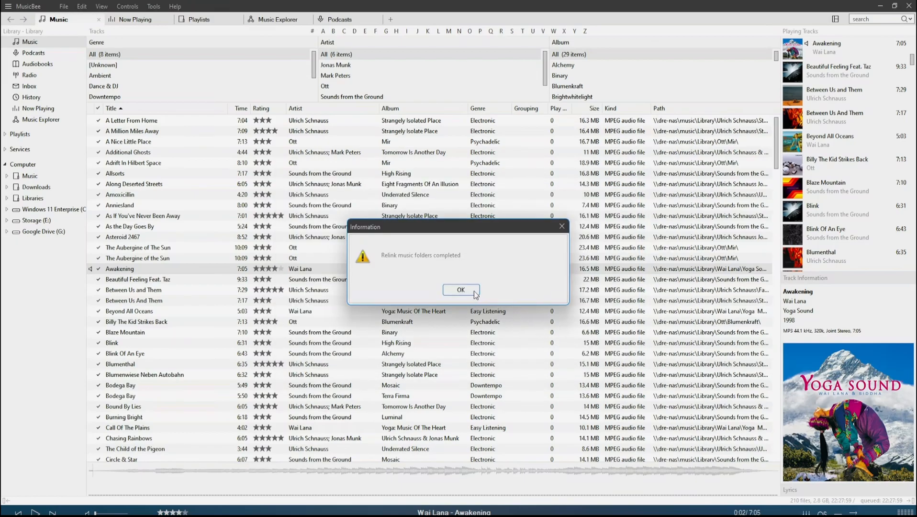
left_click(461, 290)
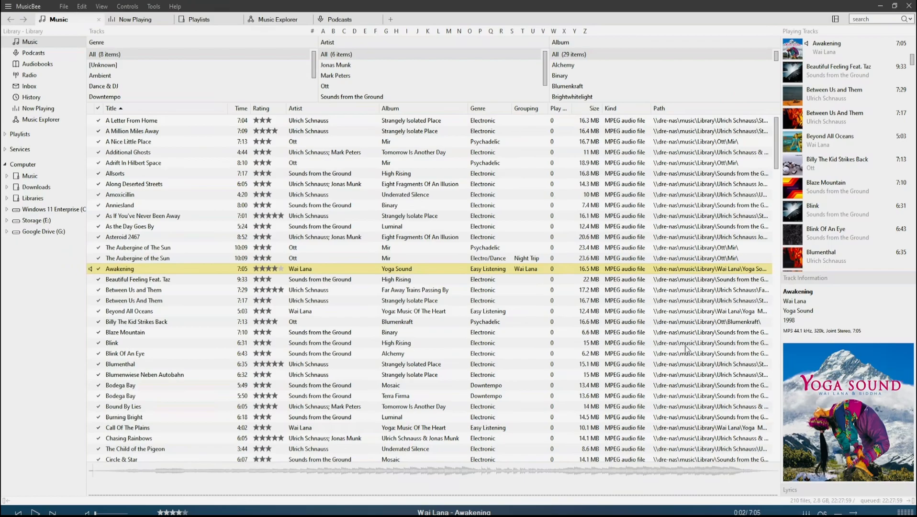
left_click(142, 215)
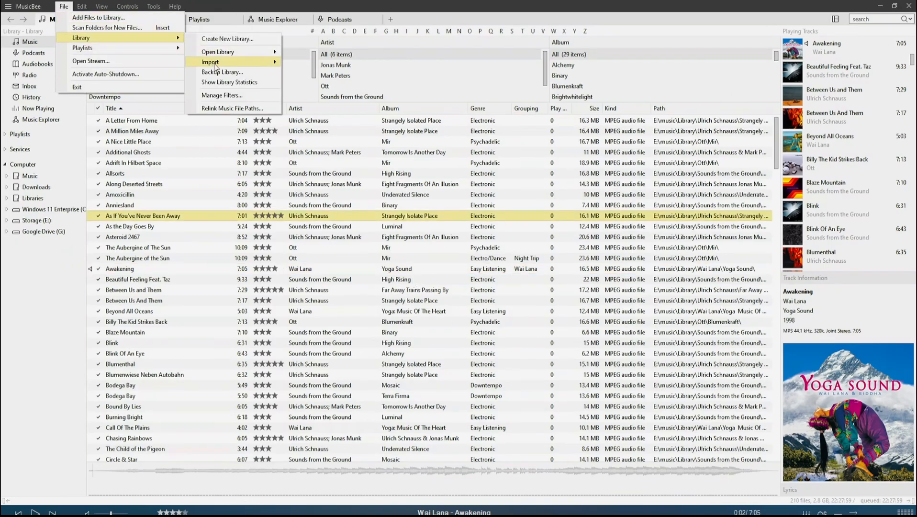
Run Backup Library until the status bar reports the backup completed
left_click(221, 71)
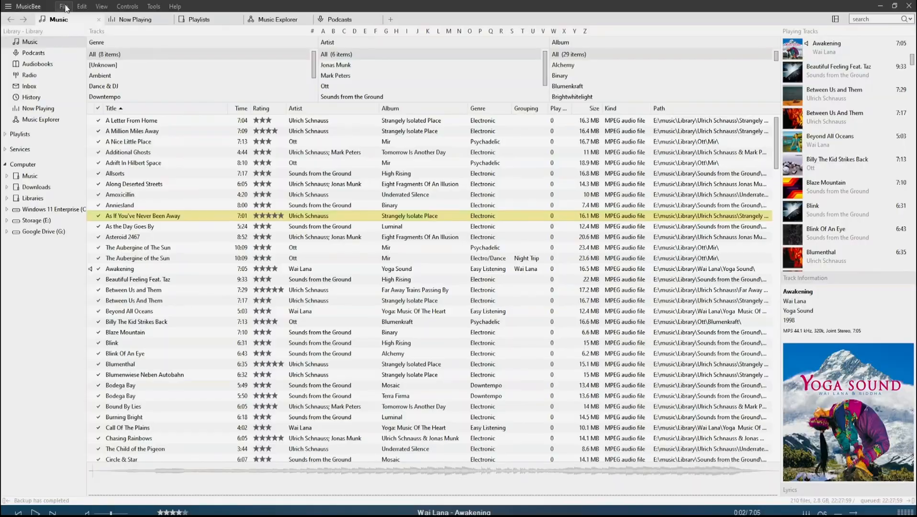
Check Saved Settings, then add MusicBeeLibrary.mbl from MusicBackup\library as an existing library
left_click(81, 6)
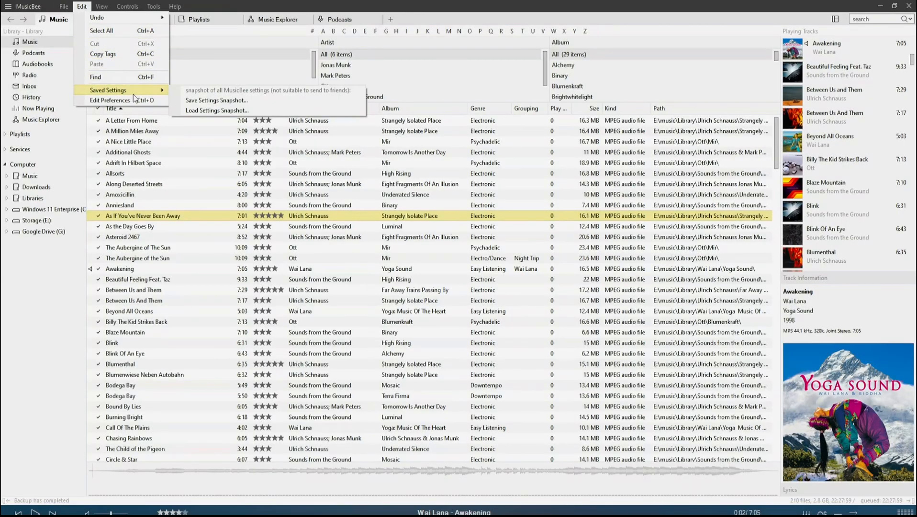
left_click(217, 110)
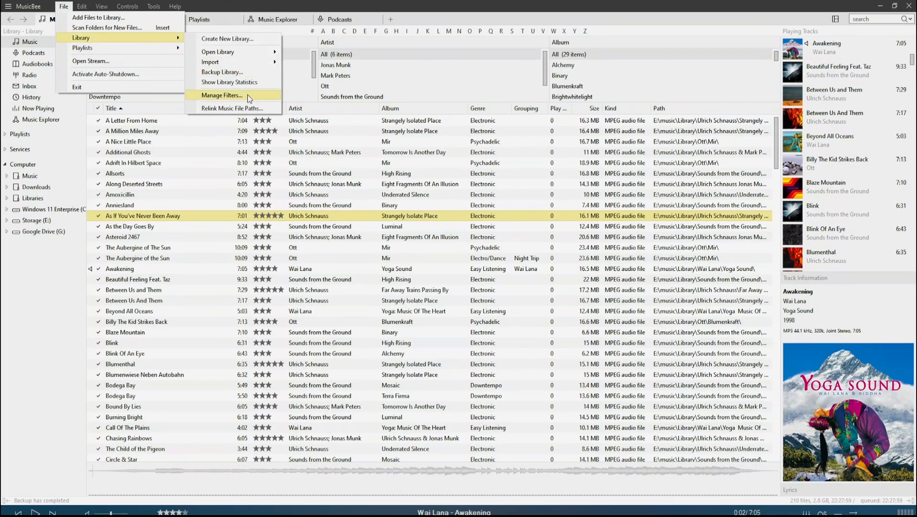
left_click(228, 39)
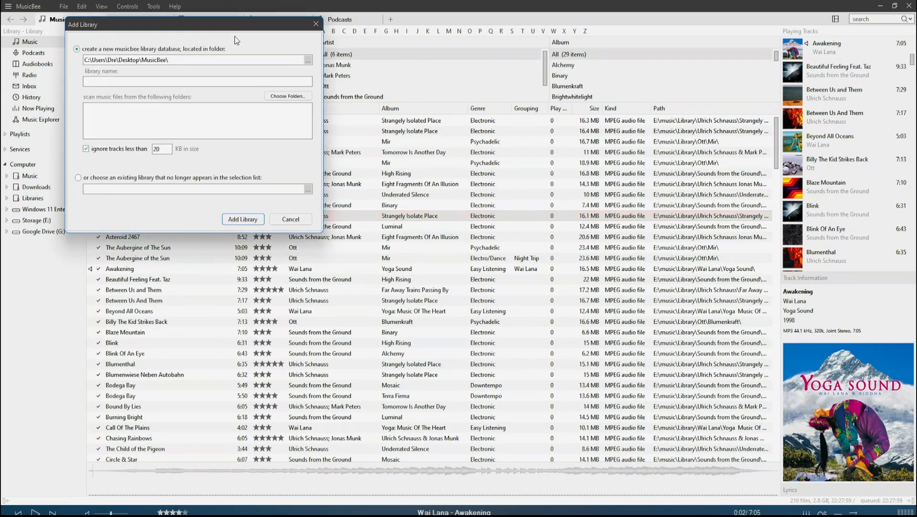
left_click(79, 177)
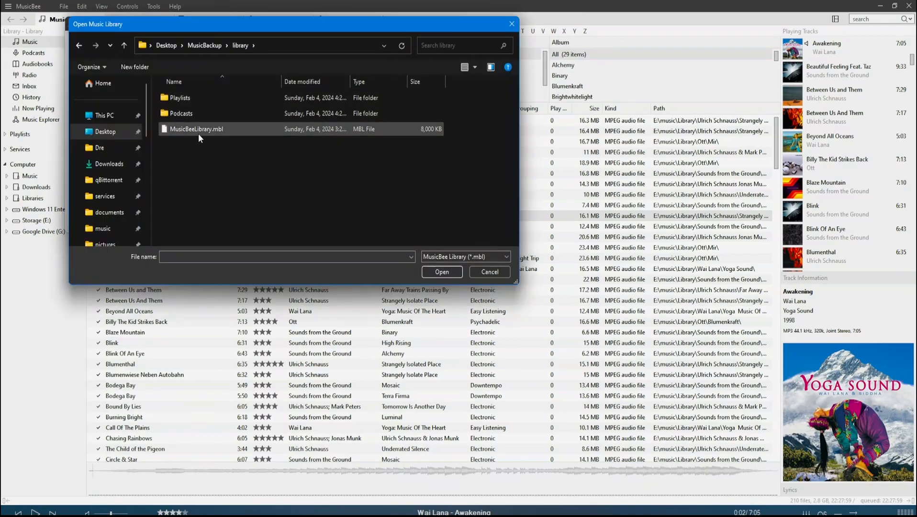
left_click(196, 128)
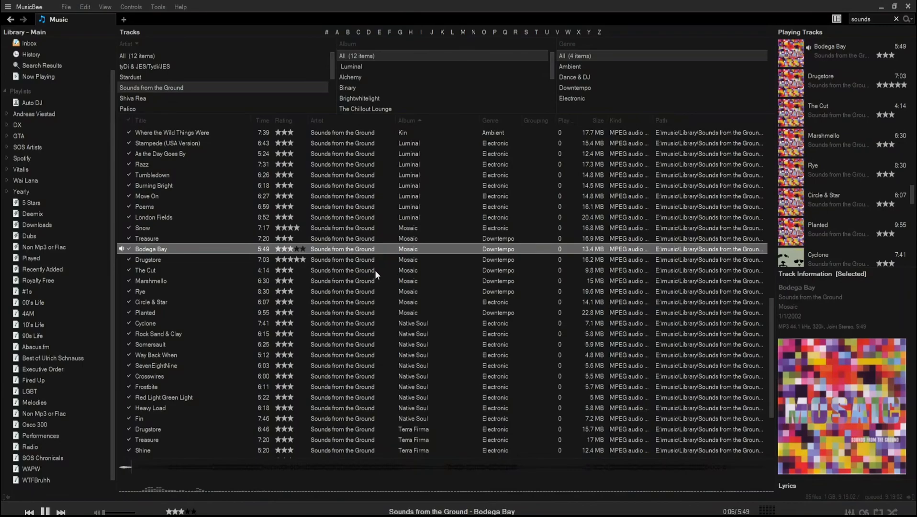
mouse_move(663, 381)
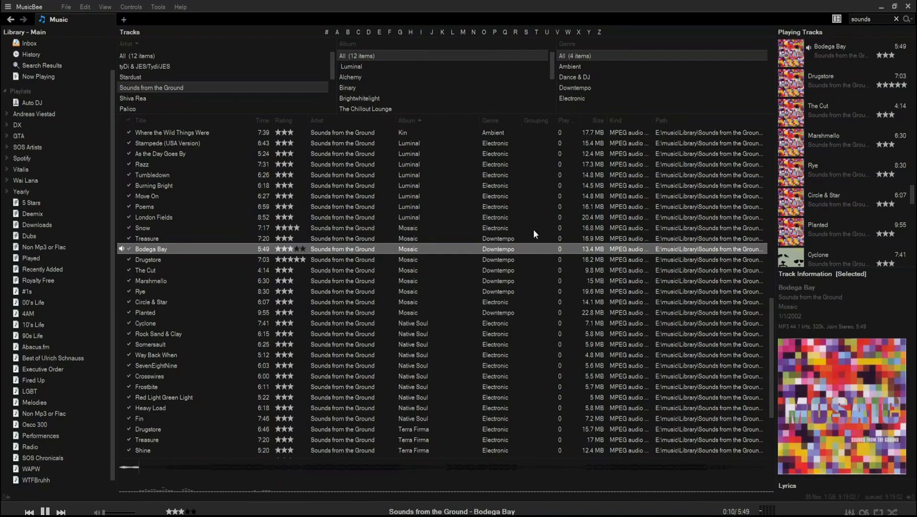
mouse_move(534, 278)
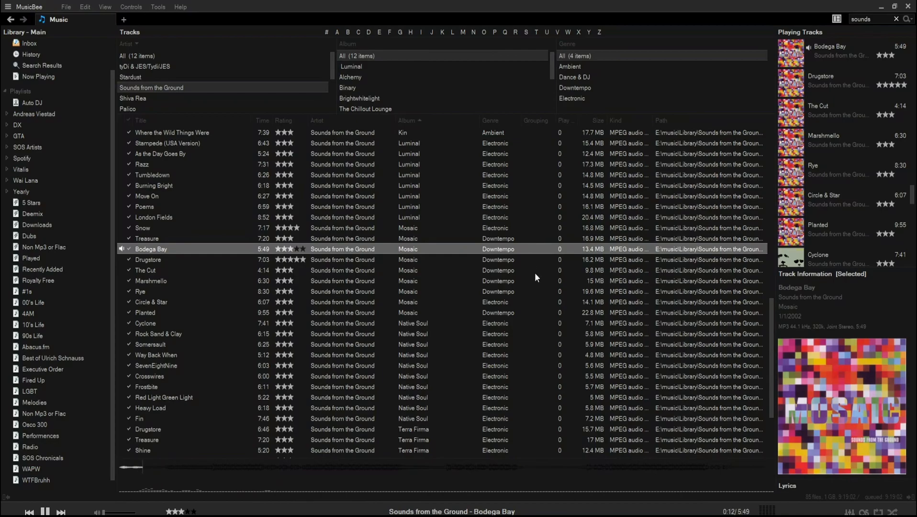